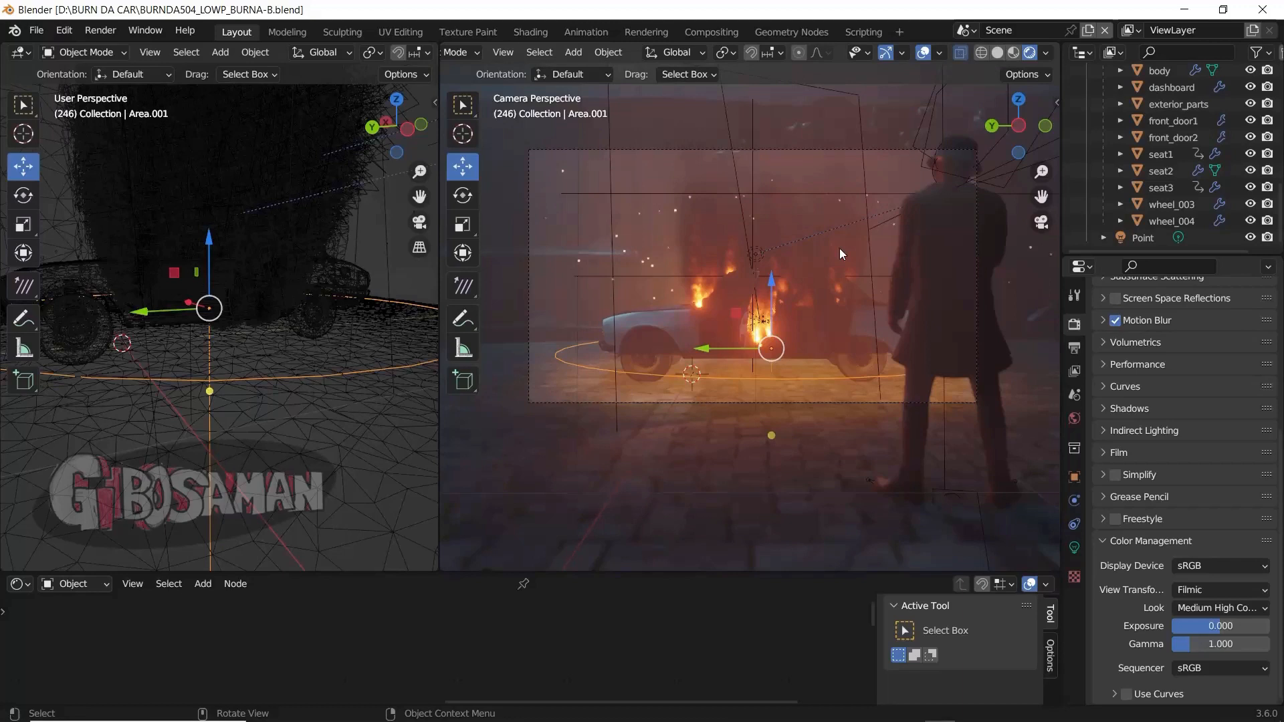
pyautogui.moveTo(820, 262)
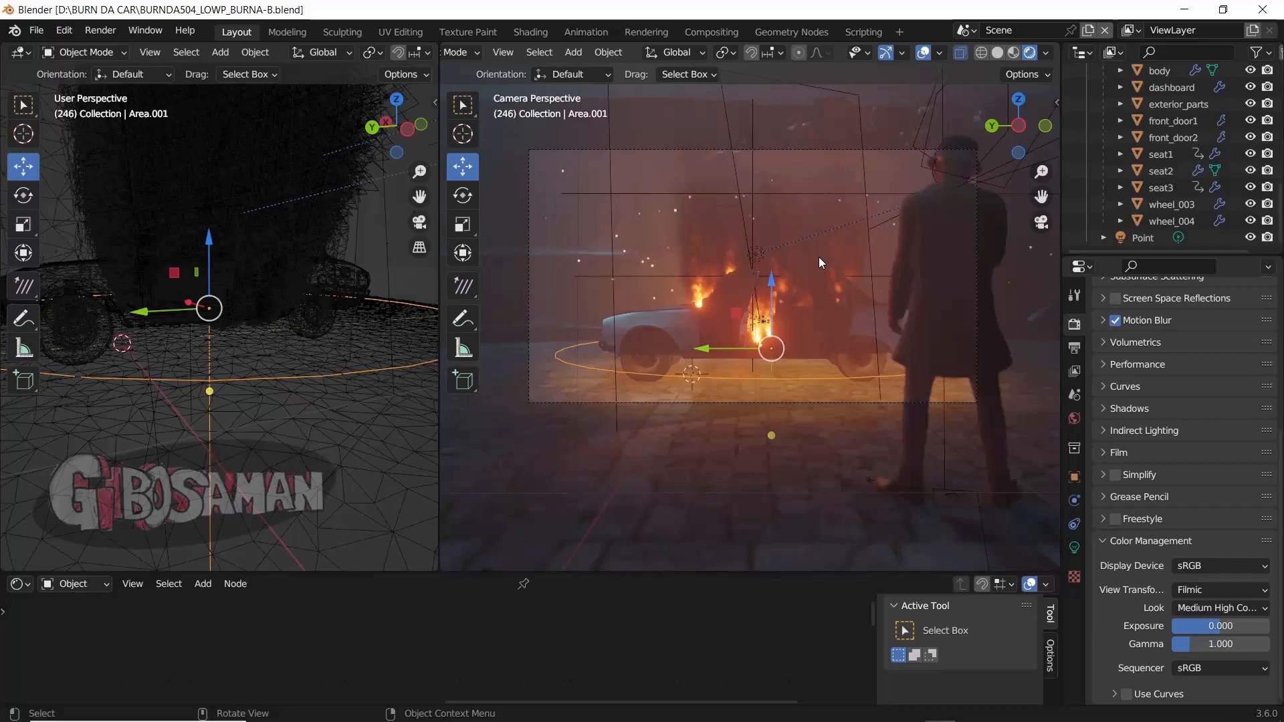
pyautogui.moveTo(850, 250)
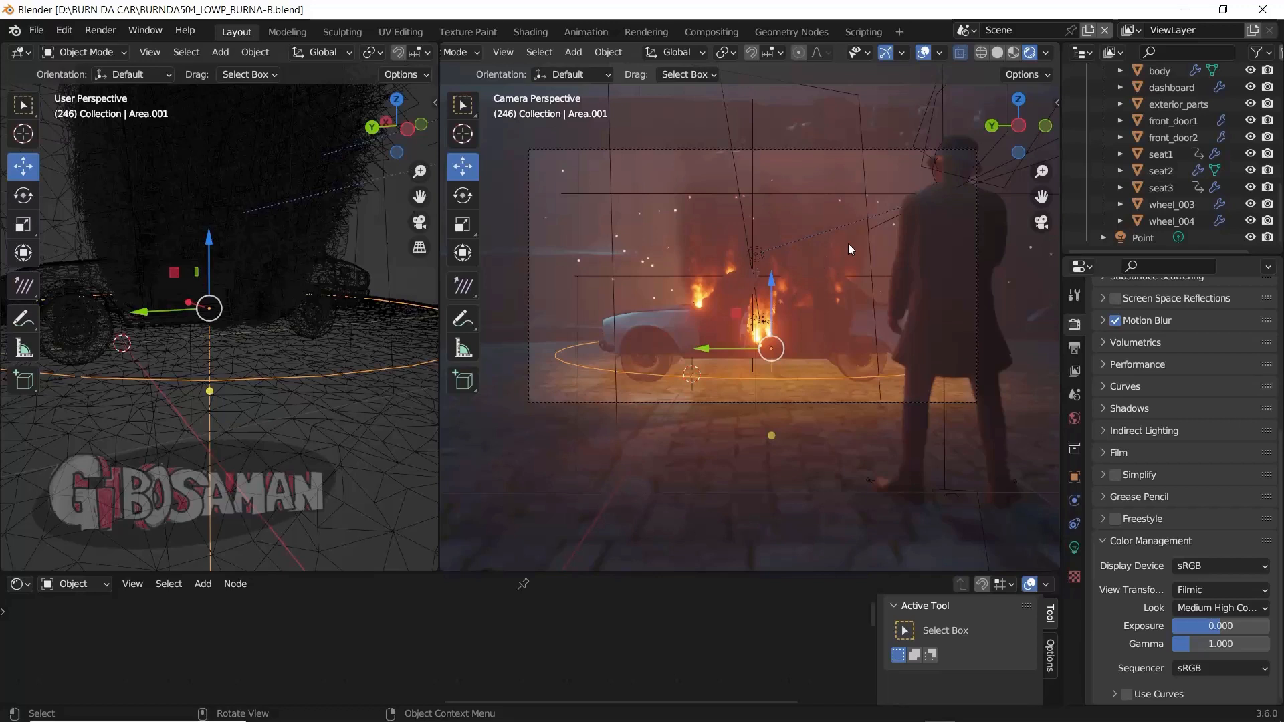
pyautogui.moveTo(922, 261)
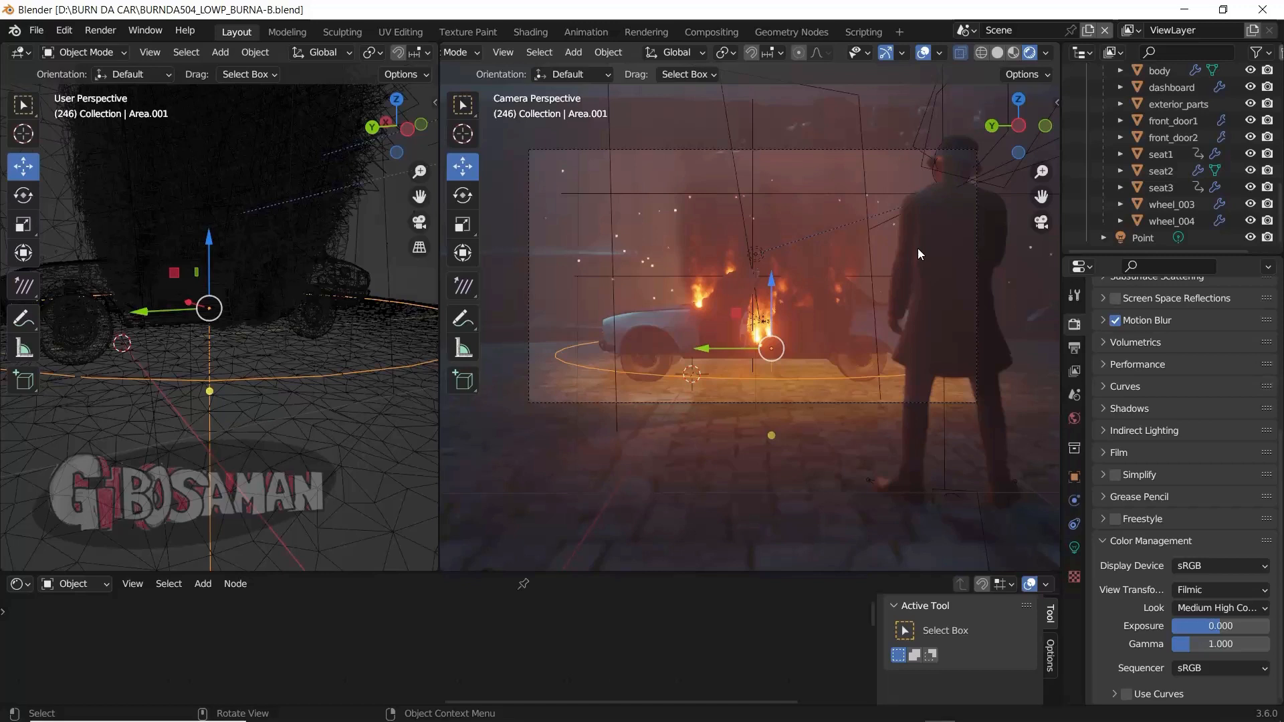
pyautogui.moveTo(586, 325)
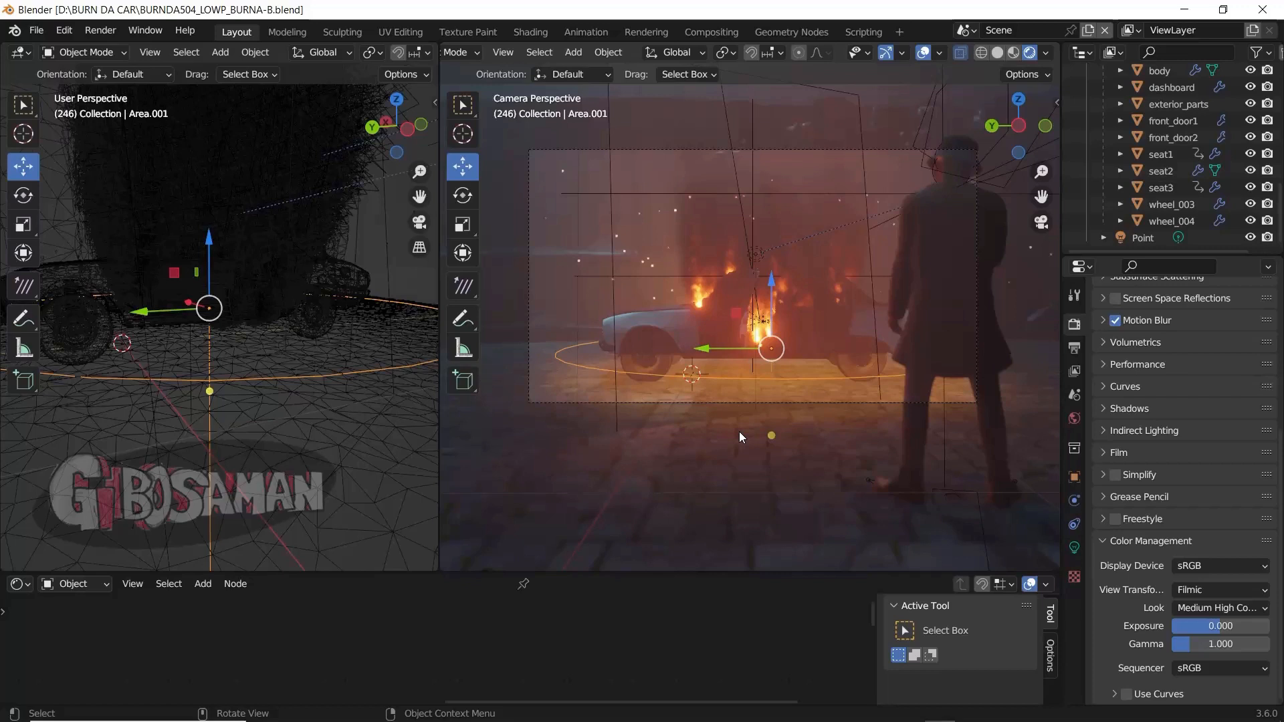
pyautogui.moveTo(221, 162)
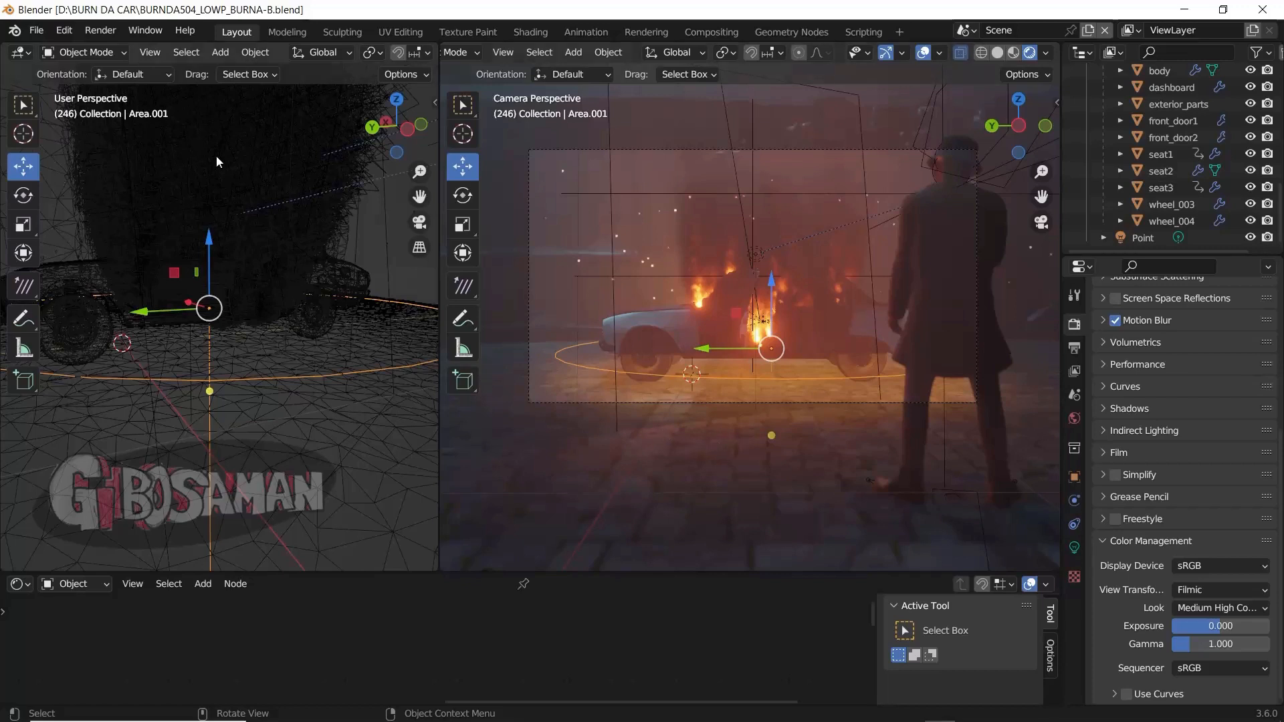
pyautogui.moveTo(433, 285)
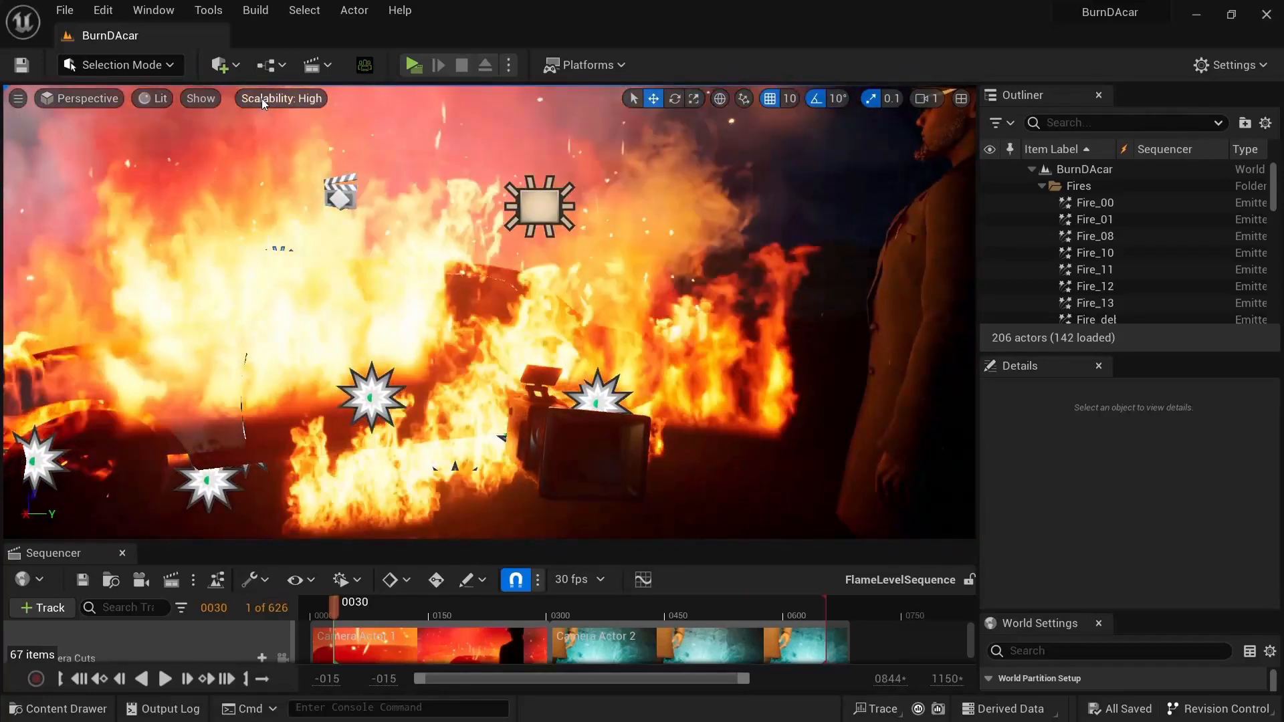
# Step: Switch the Unreal viewport's scalability quality from High to Low
pyautogui.click(280, 99)
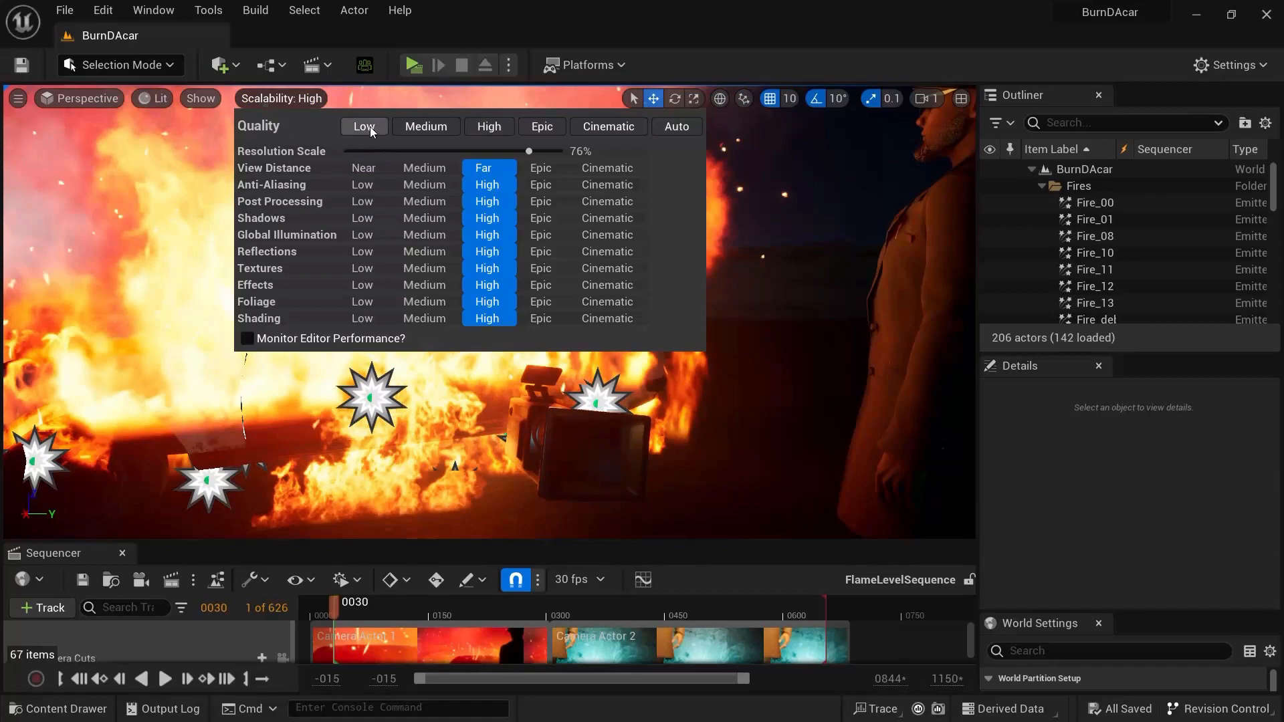
pyautogui.click(364, 127)
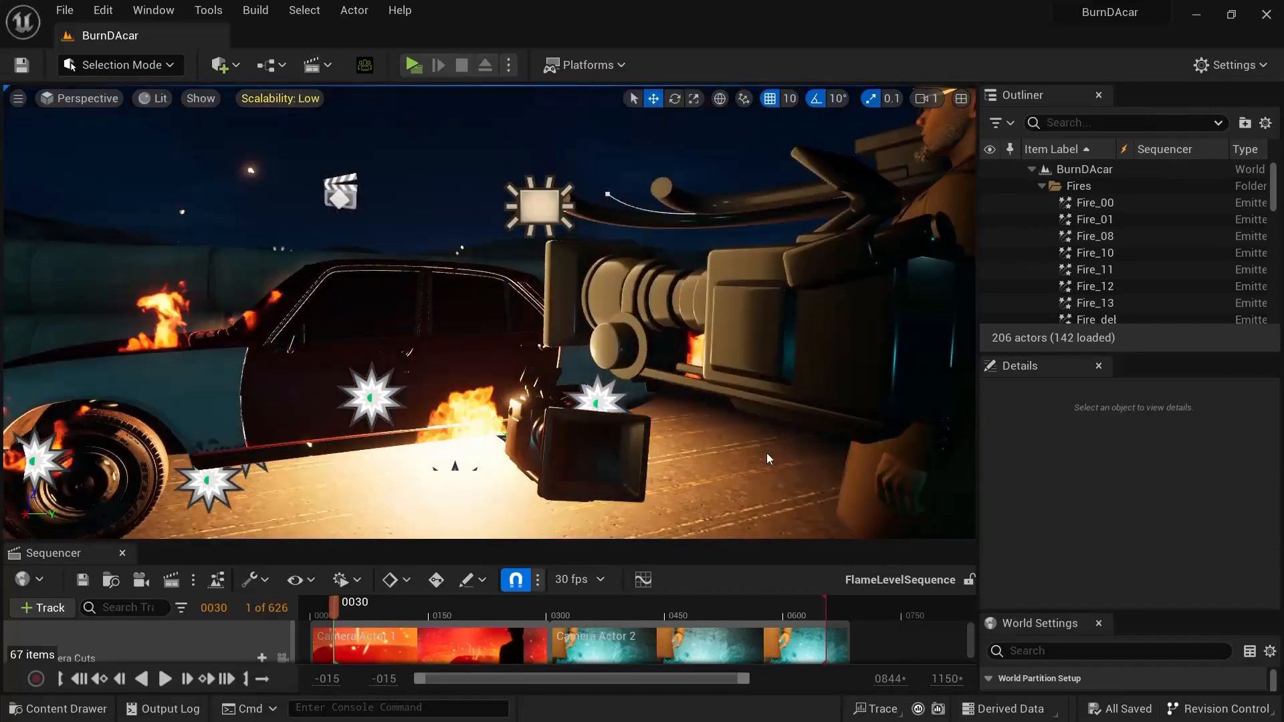